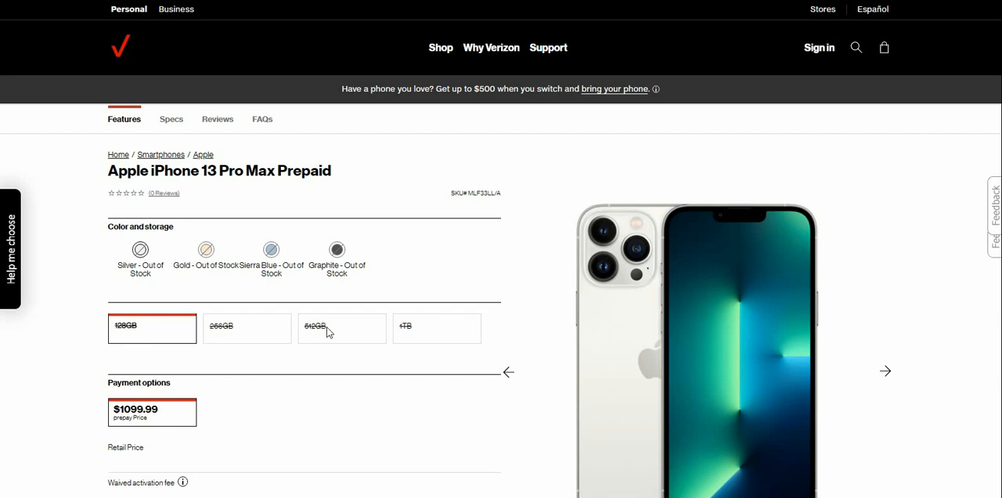
{"action": "mouse_move", "coordinate": [184, 305]}
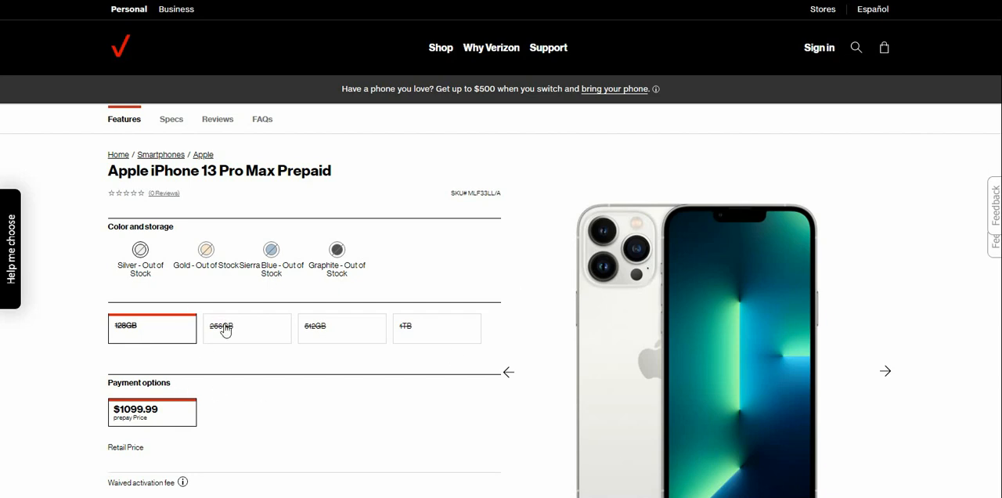
Compare the 256GB, 512GB and 1TB prices, then reselect the 128GB model
{"action": "left_click", "coordinate": [247, 327]}
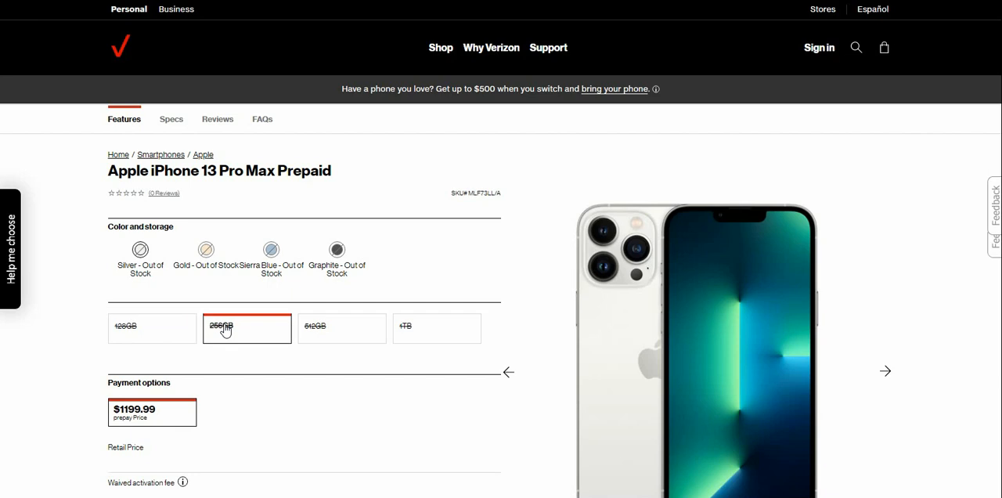
{"action": "left_click", "coordinate": [341, 327]}
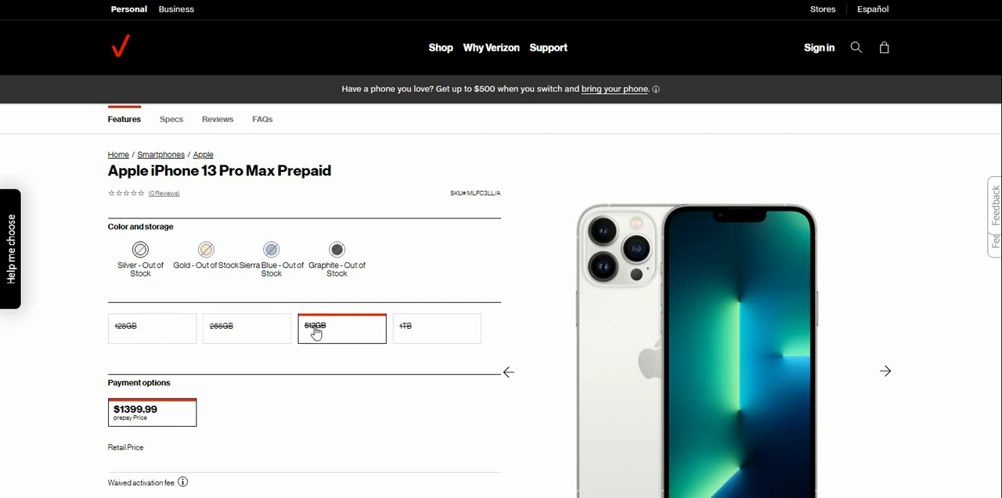
{"action": "mouse_move", "coordinate": [410, 329]}
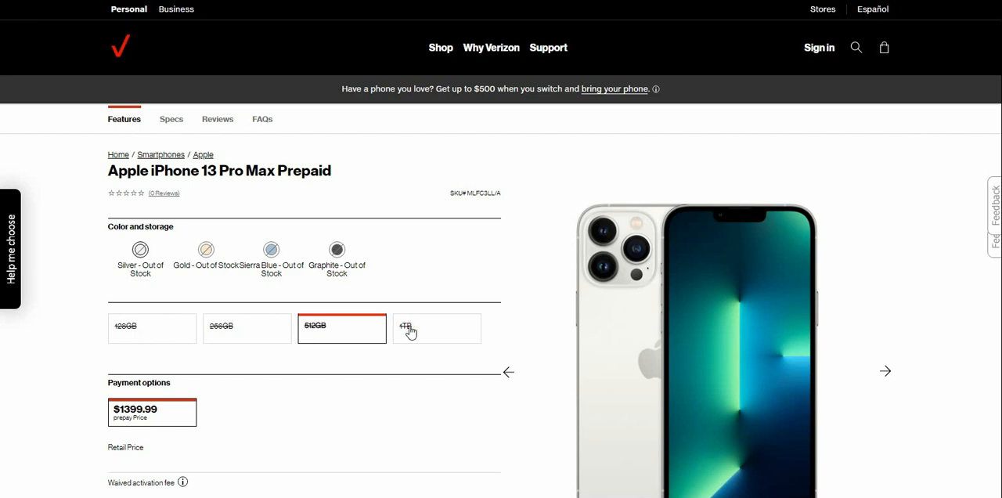
{"action": "left_click", "coordinate": [436, 327]}
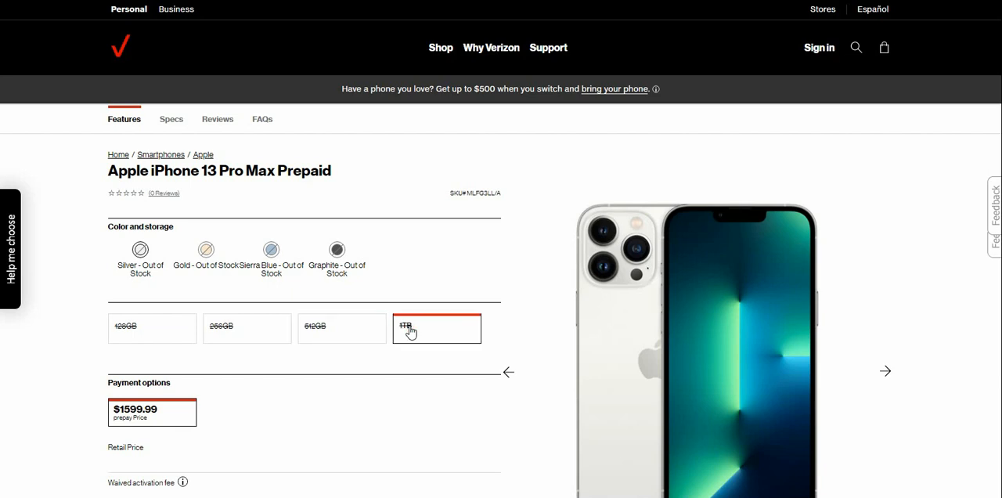
{"action": "mouse_move", "coordinate": [127, 327]}
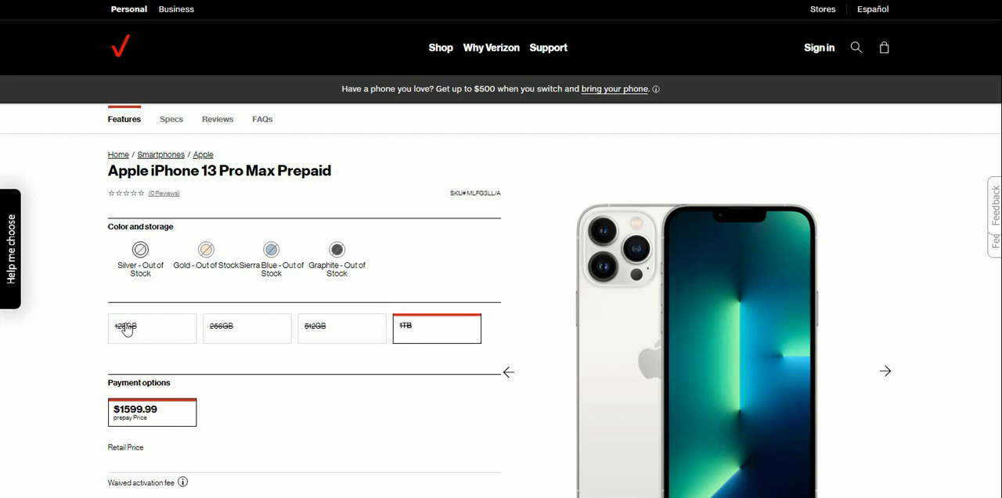
{"action": "left_click", "coordinate": [152, 327]}
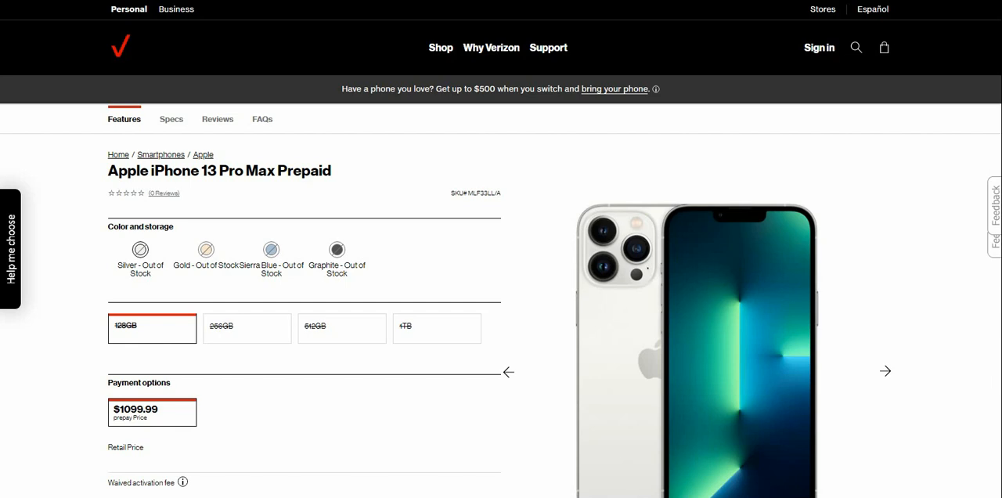
Browse the product photos, including the camera close-up, side view and all four colours
{"action": "scroll", "scroll_direction": "down", "scroll_amount": 3}
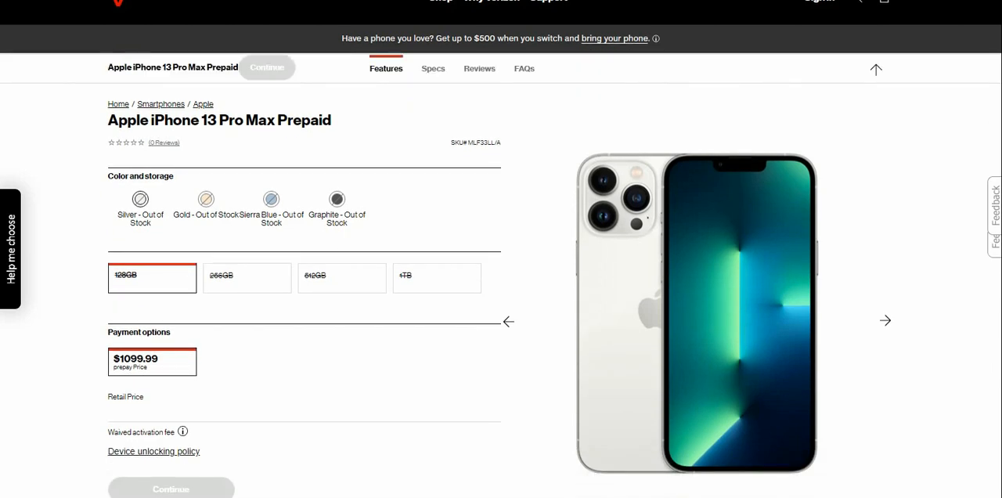
{"action": "scroll", "scroll_direction": "down", "scroll_amount": 3}
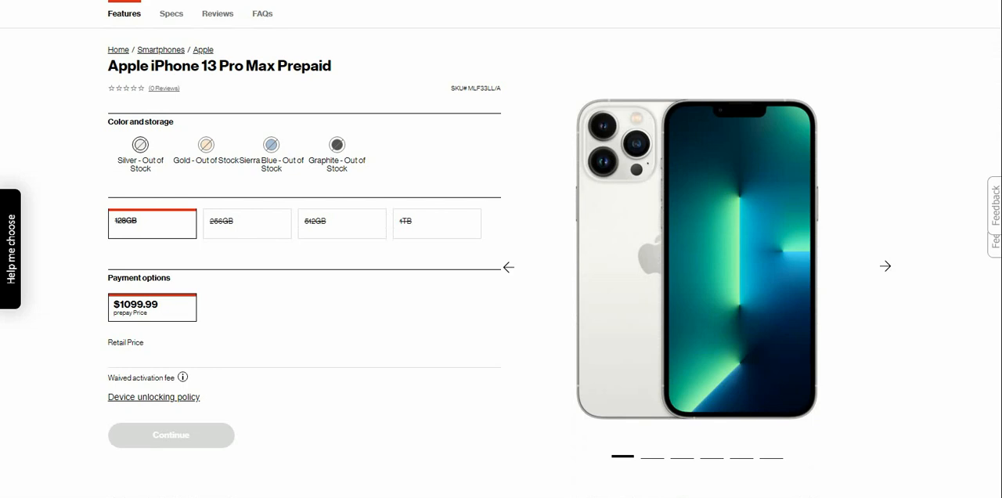
{"action": "left_click", "coordinate": [885, 266]}
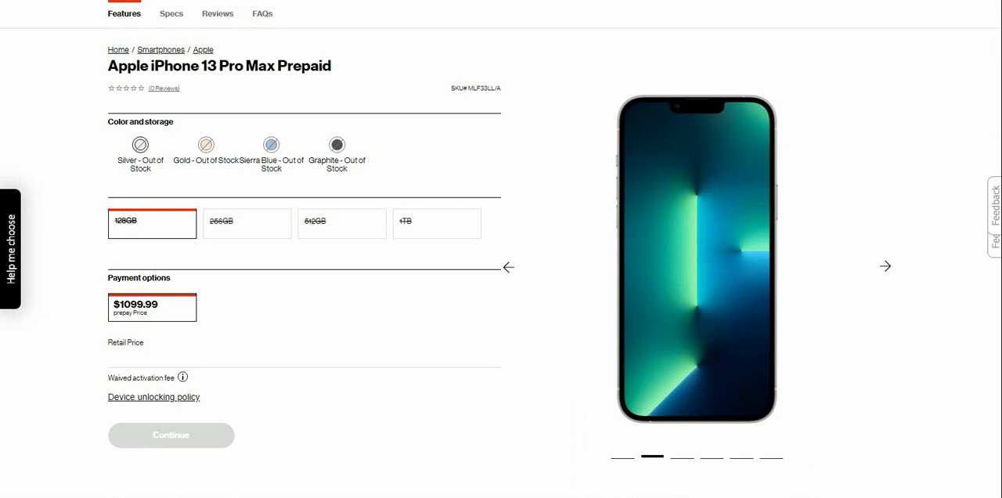
{"action": "left_click", "coordinate": [886, 266]}
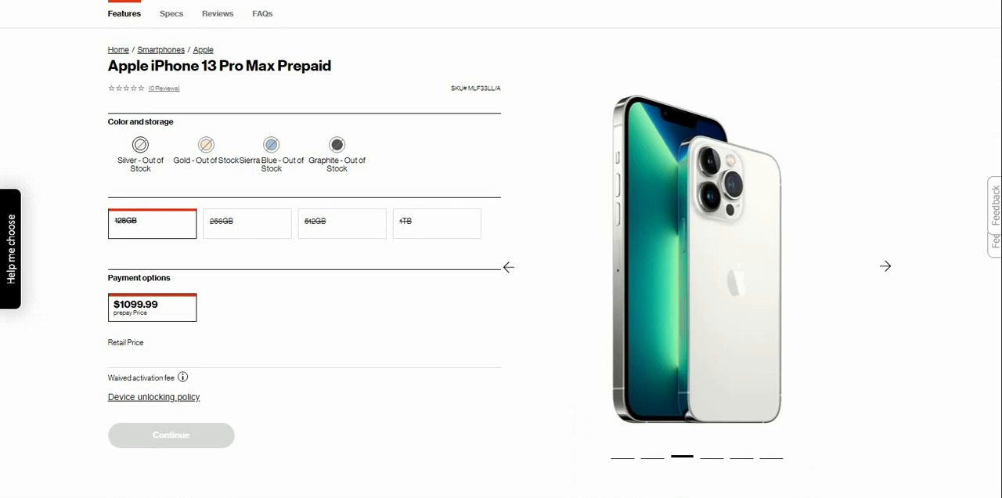
{"action": "left_click", "coordinate": [886, 265]}
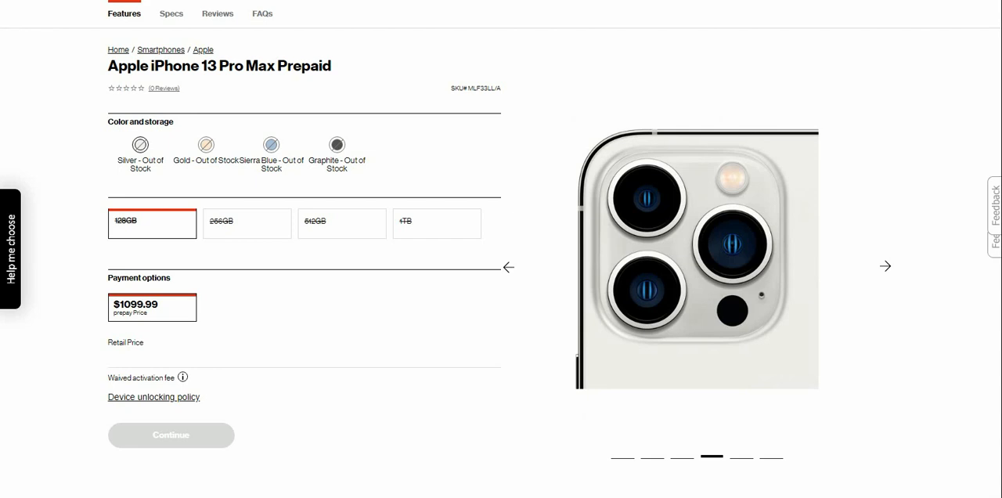
{"action": "left_click", "coordinate": [886, 266]}
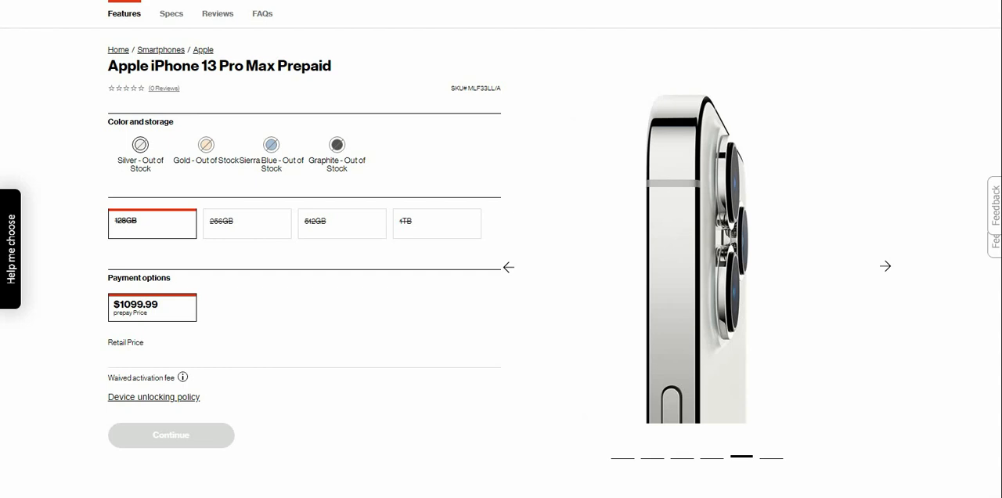
{"action": "left_click", "coordinate": [885, 267]}
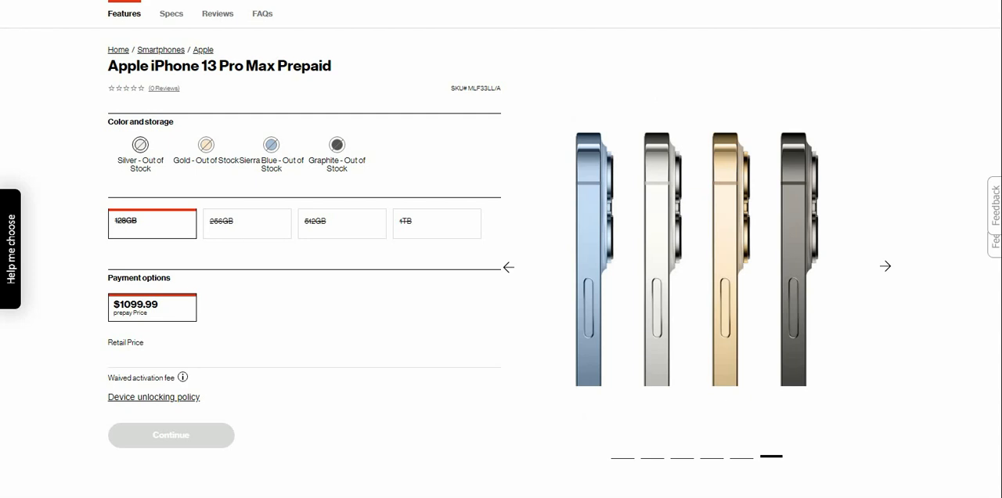
{"action": "left_click", "coordinate": [886, 265]}
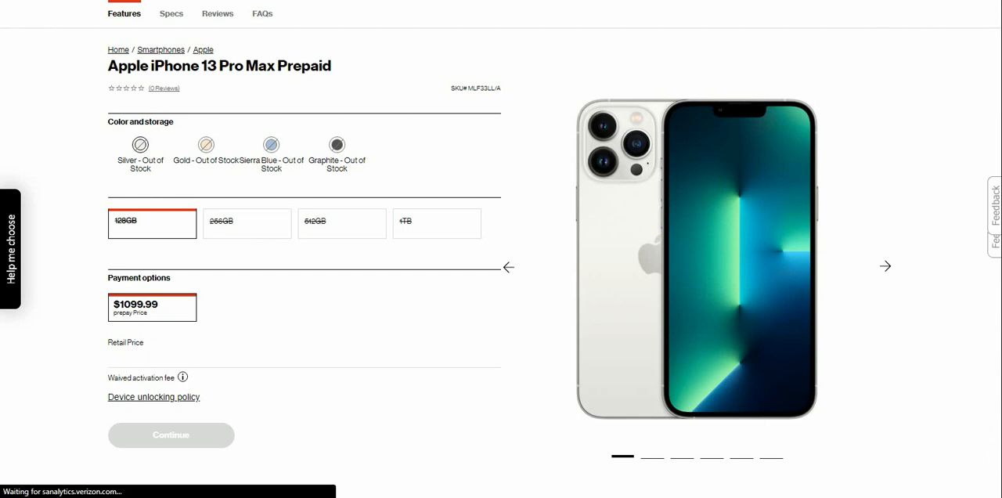
Scroll down to the battery life, camera system and dimensions highlights
{"action": "scroll", "scroll_direction": "down", "scroll_amount": 3}
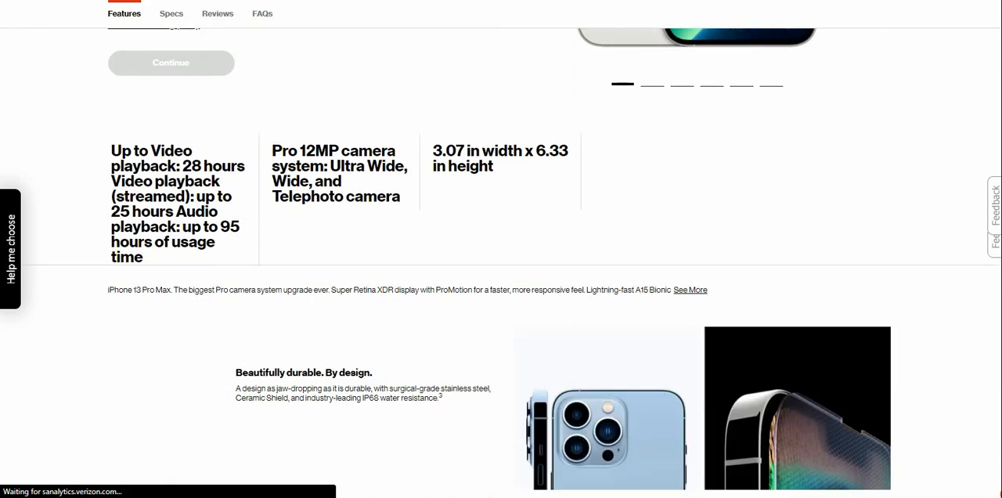
{"action": "scroll", "scroll_direction": "down", "scroll_amount": 3}
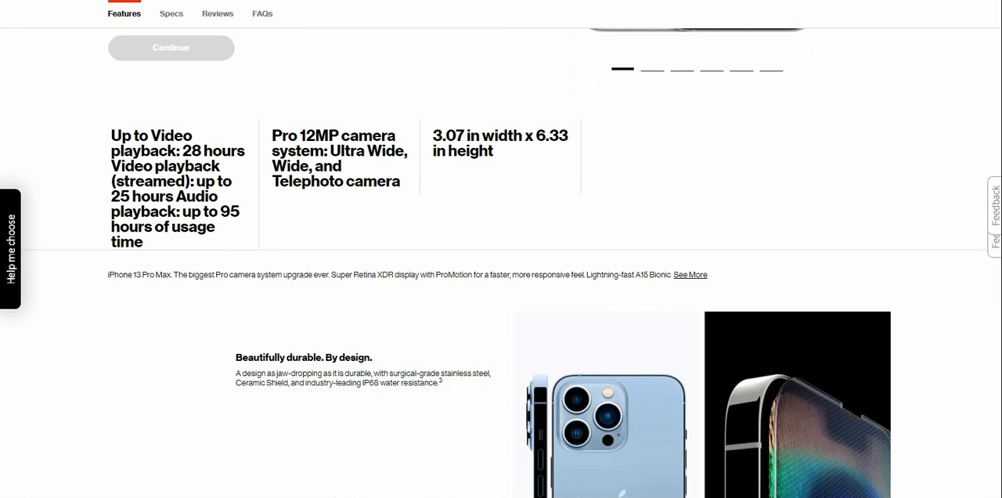
{"action": "scroll", "scroll_direction": "down", "scroll_amount": 3}
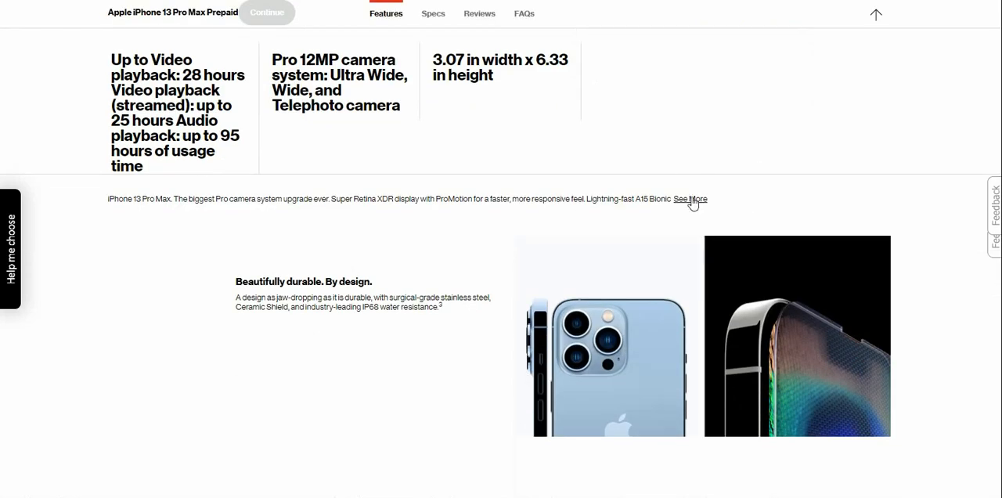
Expand the full iPhone 13 Pro Max description and read through the first feature blocks
{"action": "left_click", "coordinate": [690, 199]}
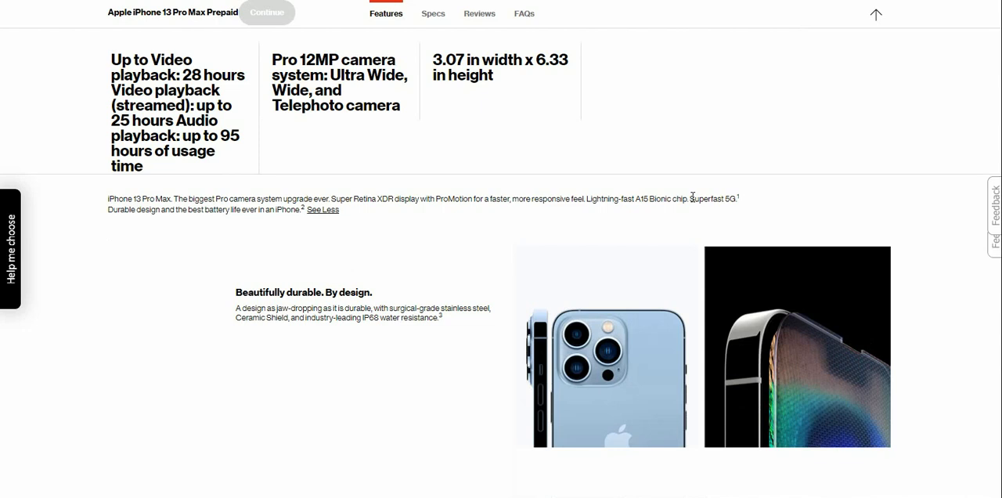
{"action": "scroll", "scroll_direction": "down", "scroll_amount": 3}
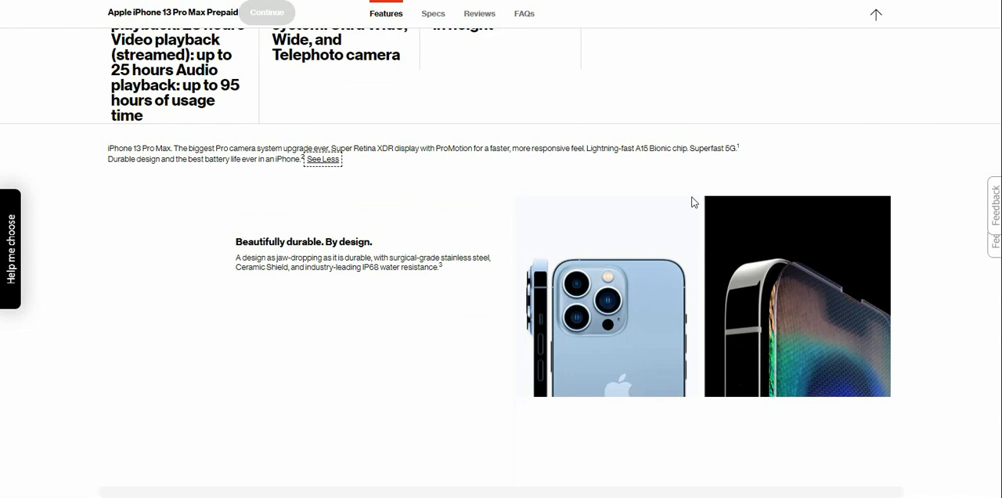
{"action": "scroll", "scroll_direction": "down", "scroll_amount": 3}
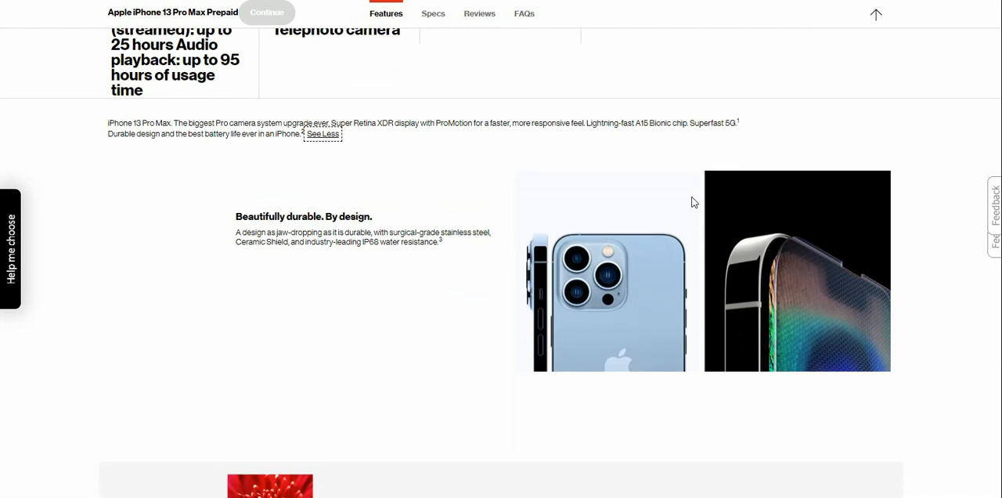
{"action": "scroll", "scroll_direction": "down", "scroll_amount": 3}
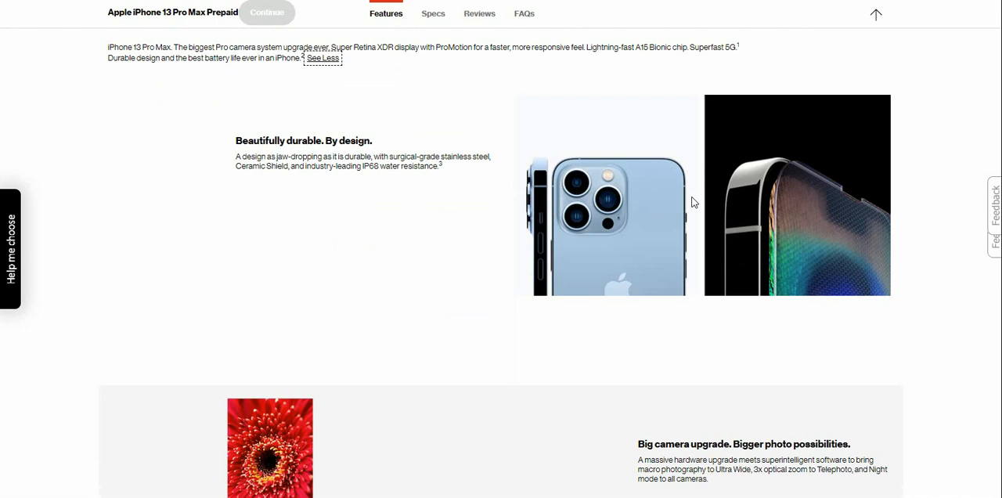
{"action": "scroll", "scroll_direction": "down", "scroll_amount": 3}
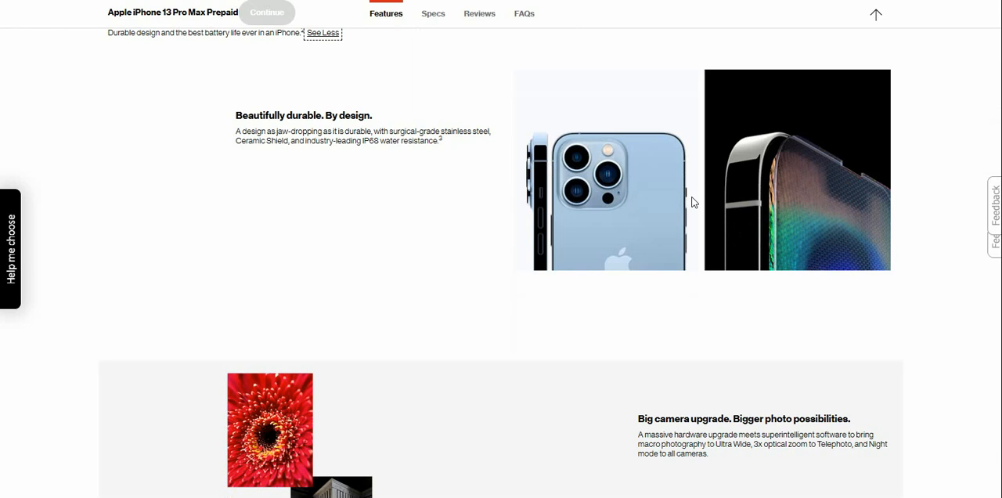
{"action": "scroll", "scroll_direction": "down", "scroll_amount": 3}
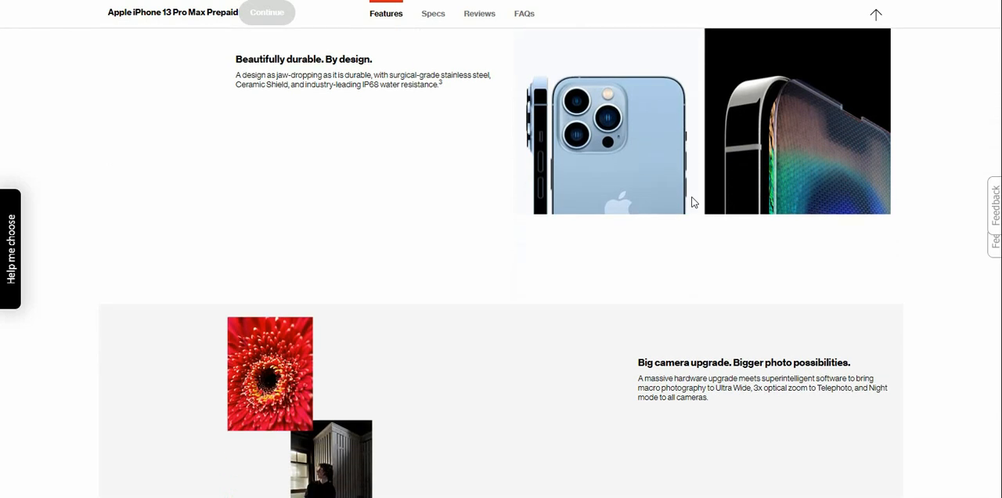
{"action": "scroll", "scroll_direction": "down", "scroll_amount": 3}
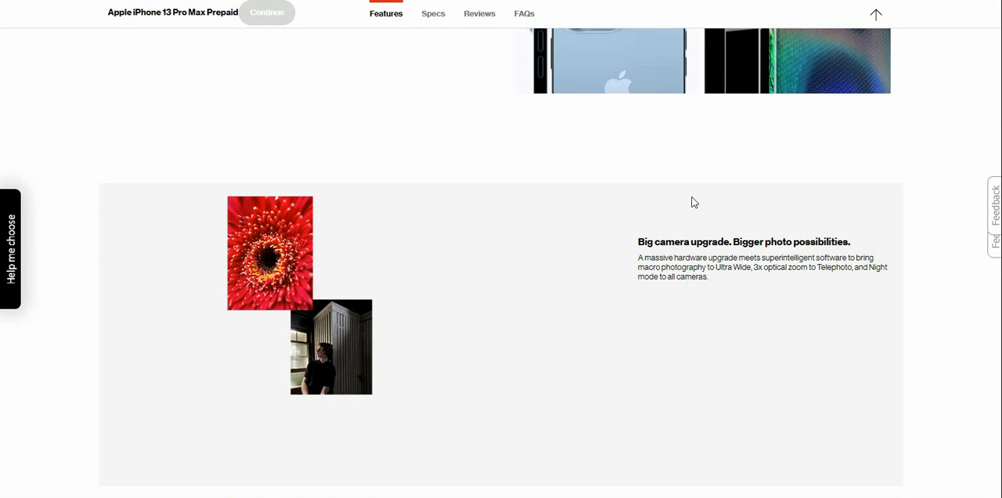
Scroll past the camera and cinematic-focus blocks to 'Hello, ProMotion.'
{"action": "scroll", "scroll_direction": "down", "scroll_amount": 3}
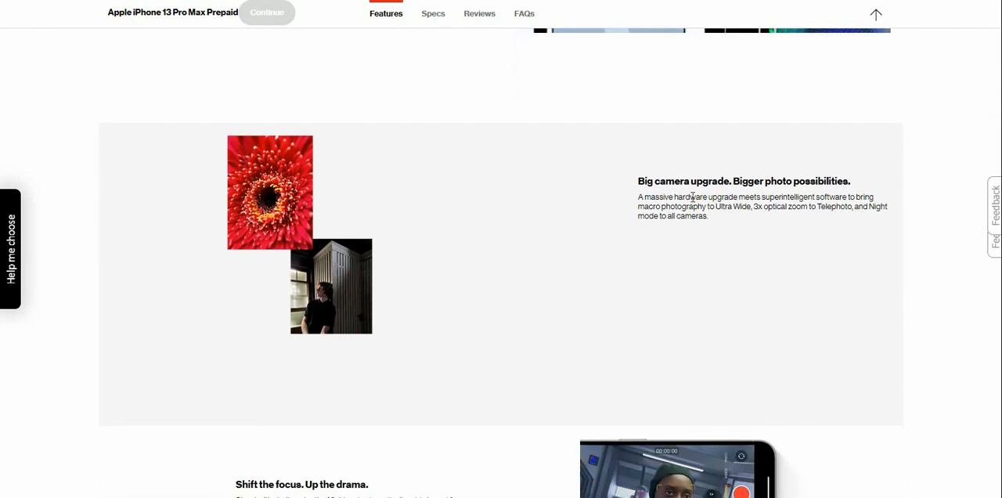
{"action": "scroll", "scroll_direction": "down", "scroll_amount": 3}
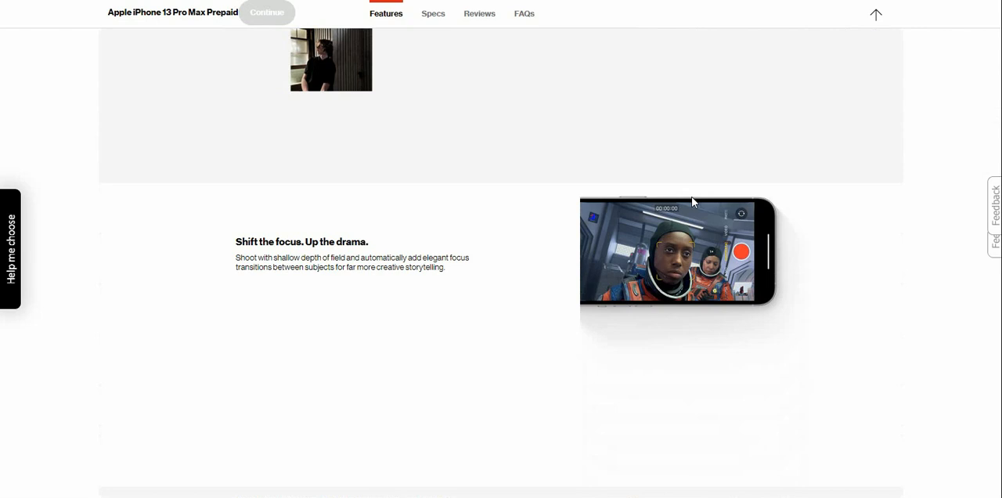
{"action": "scroll", "scroll_direction": "down", "scroll_amount": 3}
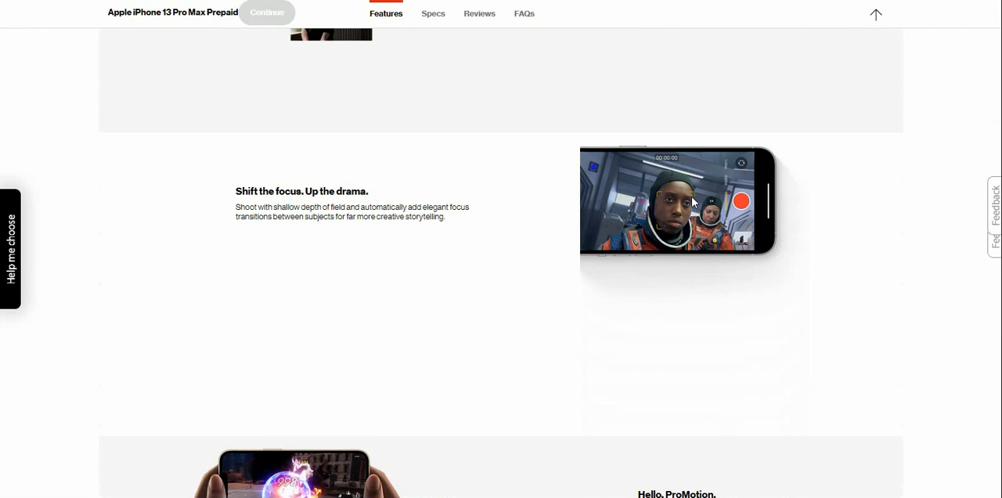
{"action": "scroll", "scroll_direction": "down", "scroll_amount": 3}
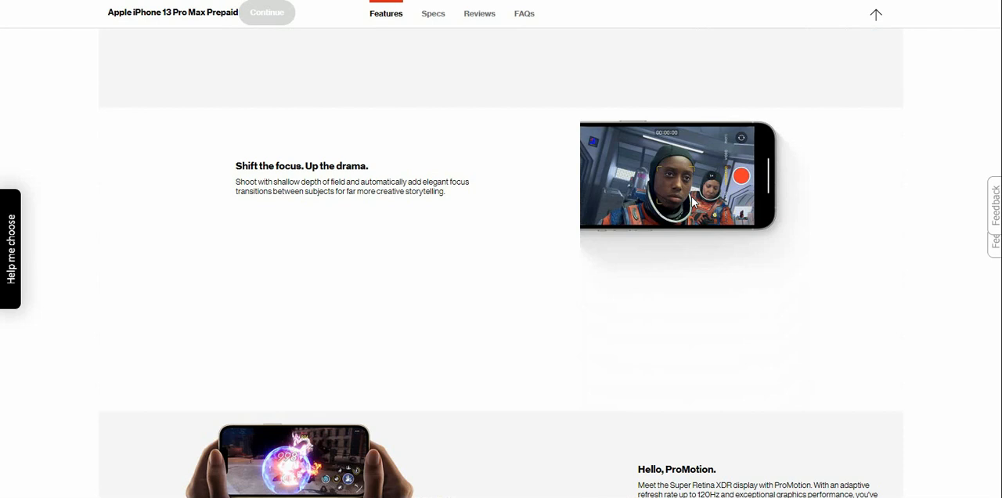
{"action": "scroll", "scroll_direction": "down", "scroll_amount": 3}
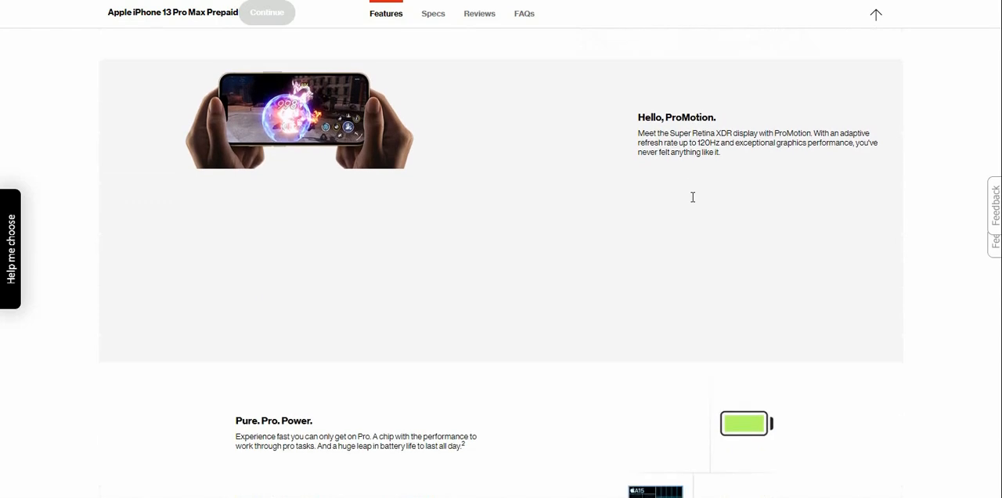
Scroll past 'Pure. Pro. Power.' to 'No one does 5G like iPhone.' and its footnotes
{"action": "scroll", "scroll_direction": "down", "scroll_amount": 3}
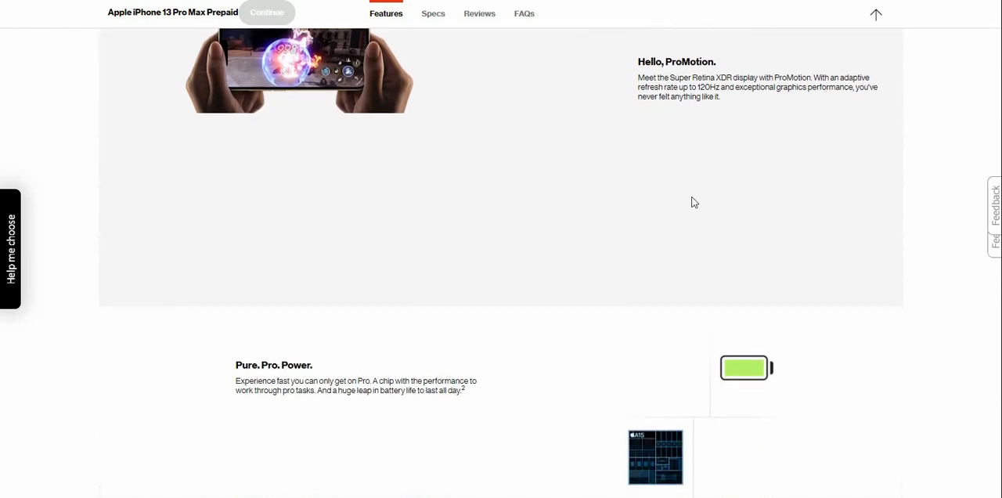
{"action": "scroll", "scroll_direction": "down", "scroll_amount": 3}
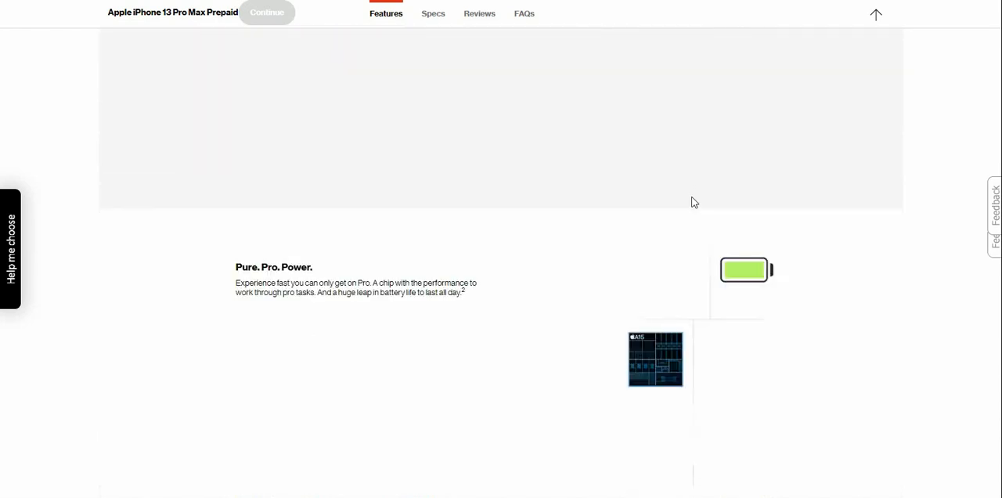
{"action": "scroll", "scroll_direction": "down", "scroll_amount": 3}
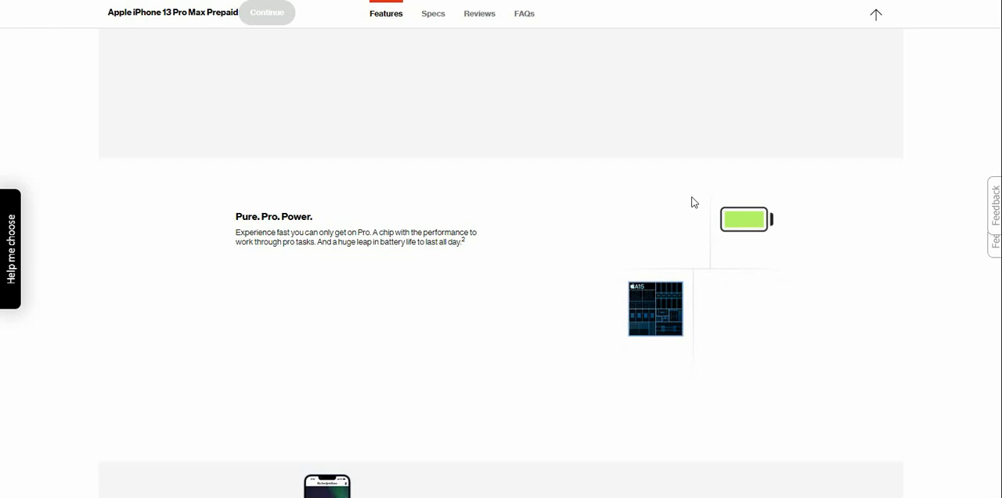
{"action": "scroll", "scroll_direction": "down", "scroll_amount": 3}
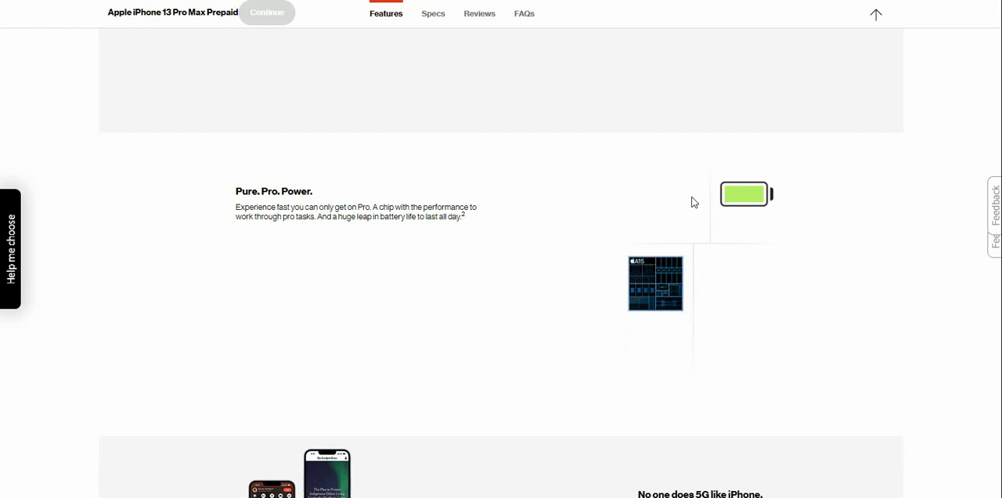
{"action": "scroll", "scroll_direction": "down", "scroll_amount": 3}
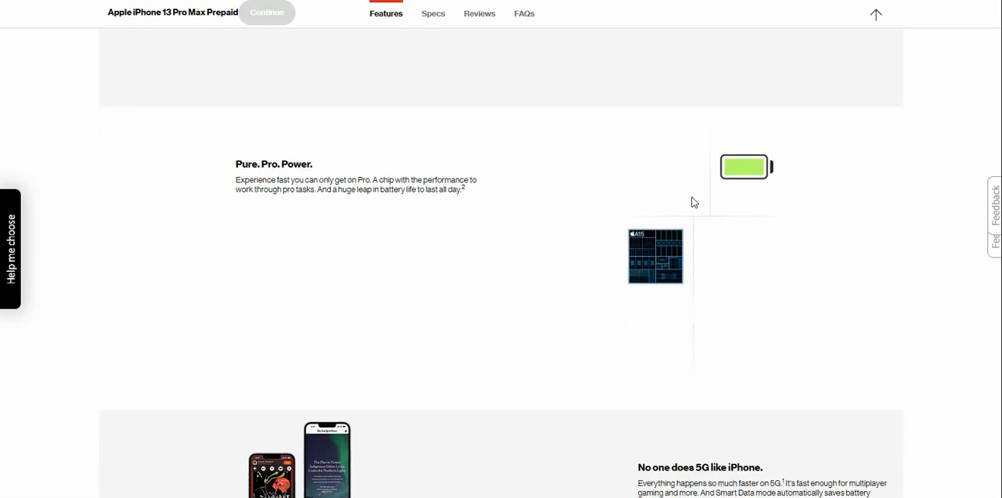
{"action": "scroll", "scroll_direction": "down", "scroll_amount": 3}
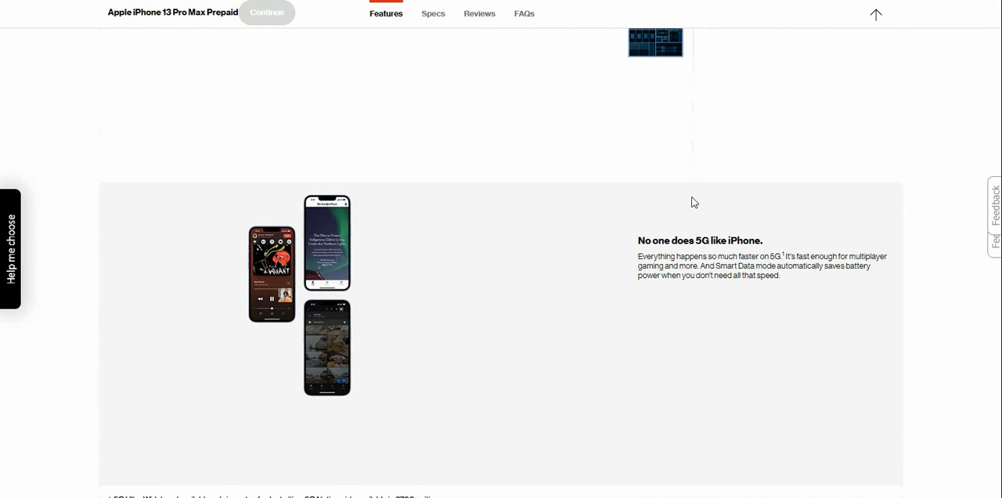
{"action": "scroll", "scroll_direction": "down", "scroll_amount": 3}
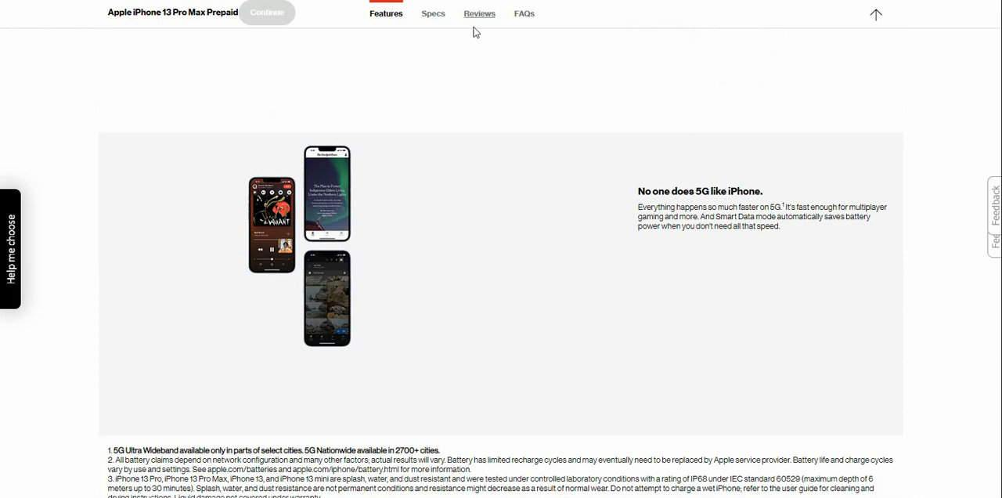
{"action": "mouse_move", "coordinate": [433, 14]}
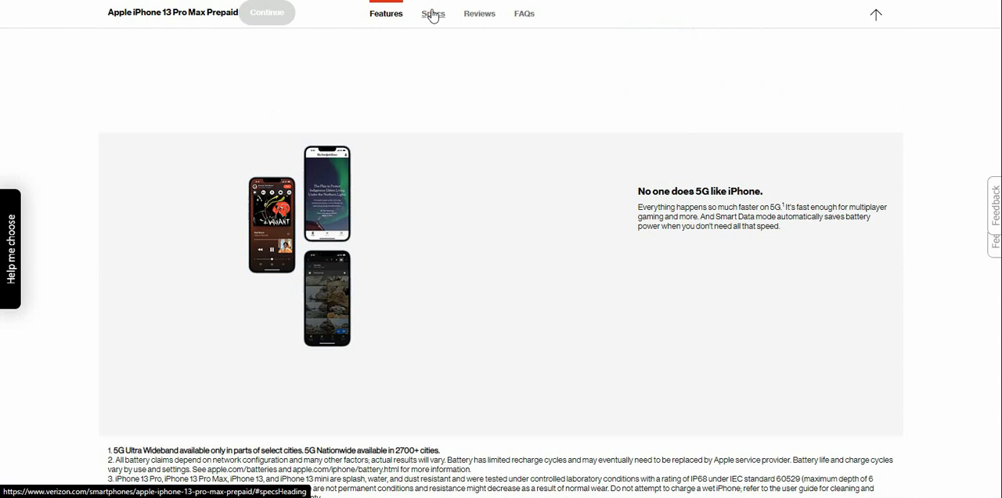
Jump to Specs, read specifications, Support, Prop 65 warning and footer, then scroll up
{"action": "left_click", "coordinate": [433, 14]}
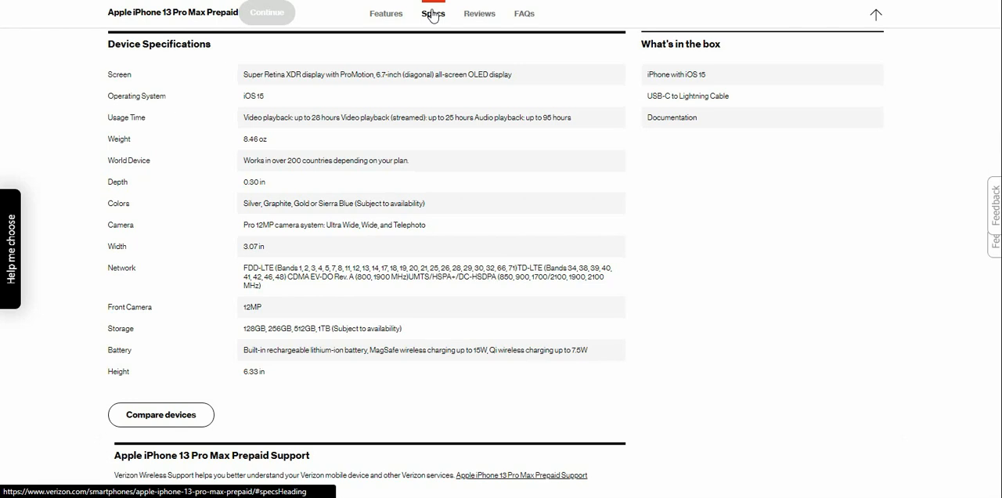
{"action": "scroll", "scroll_direction": "down", "scroll_amount": 3}
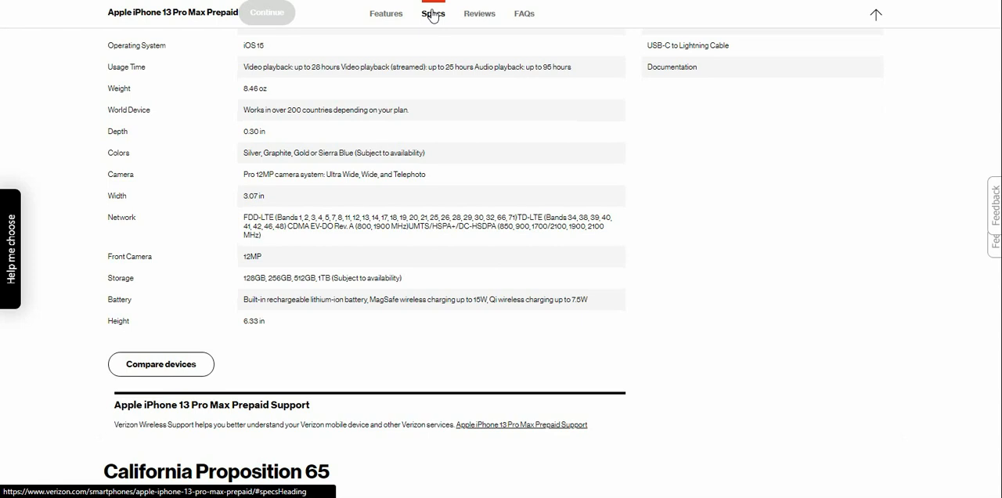
{"action": "scroll", "scroll_direction": "down", "scroll_amount": 3}
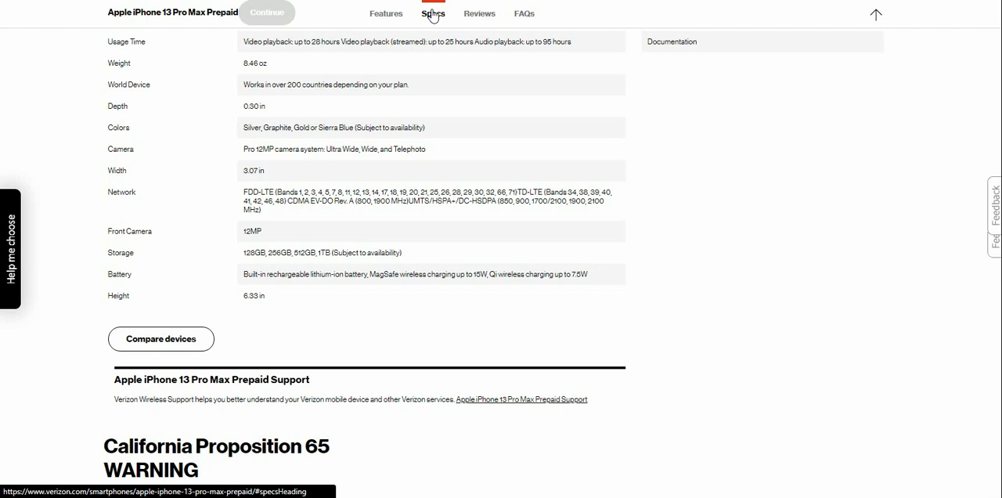
{"action": "scroll", "scroll_direction": "down", "scroll_amount": 3}
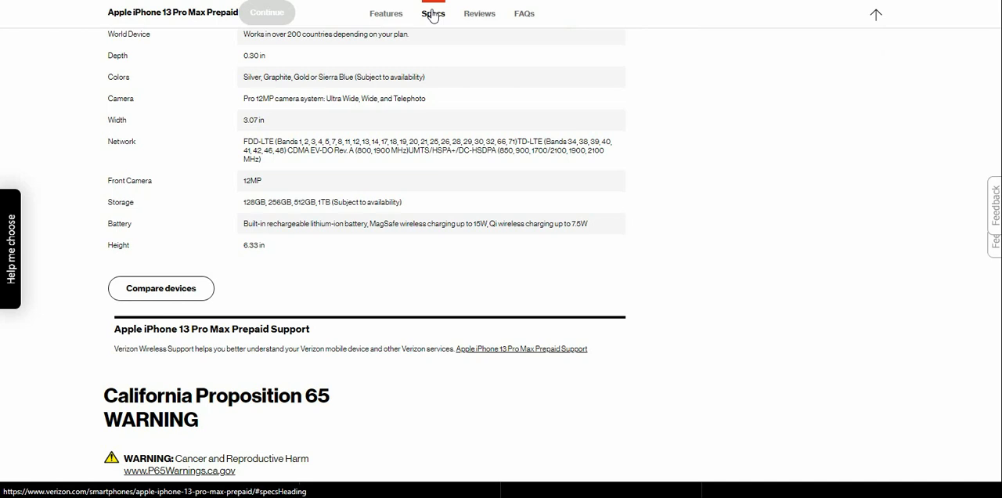
{"action": "scroll", "scroll_direction": "down", "scroll_amount": 3}
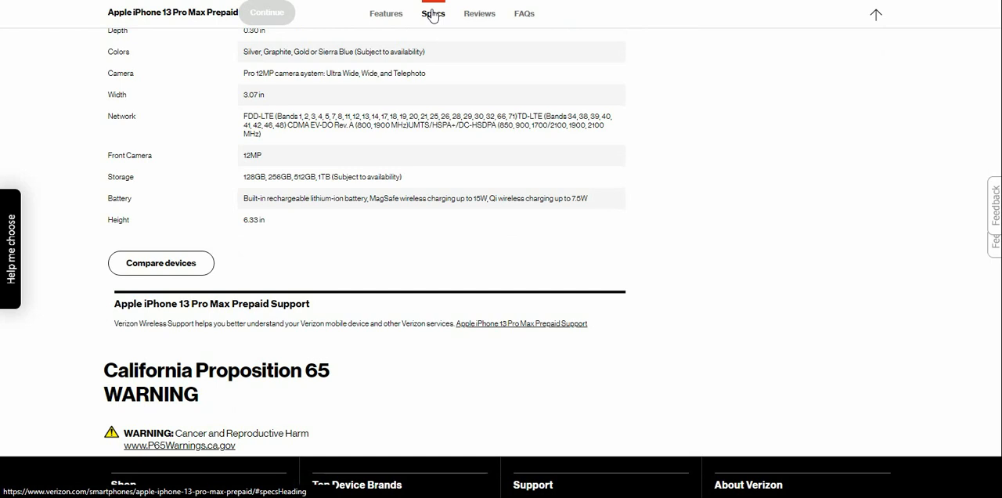
{"action": "scroll", "scroll_direction": "down", "scroll_amount": 3}
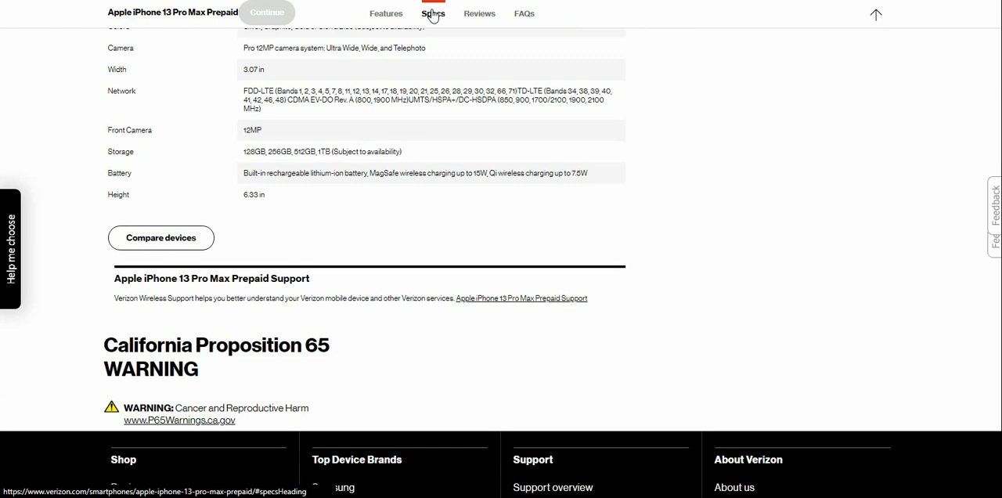
{"action": "scroll", "scroll_direction": "up", "scroll_amount": 3}
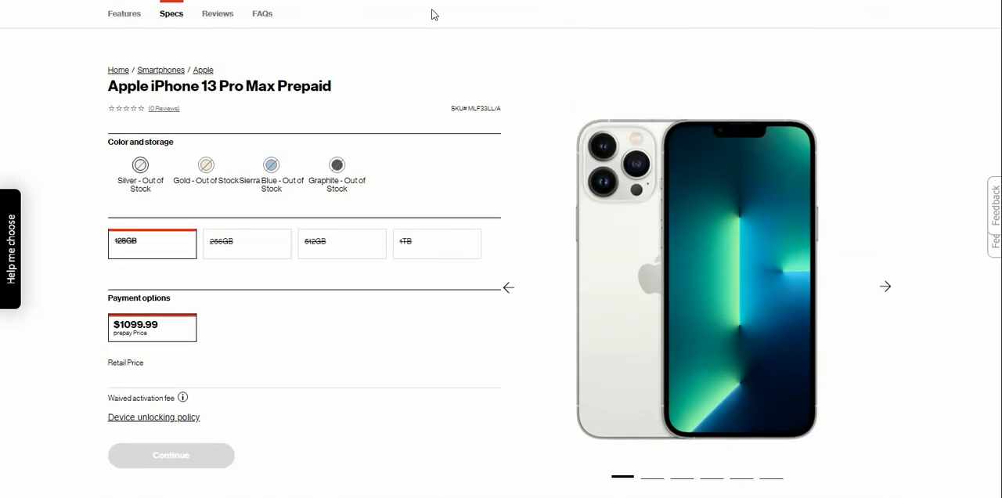